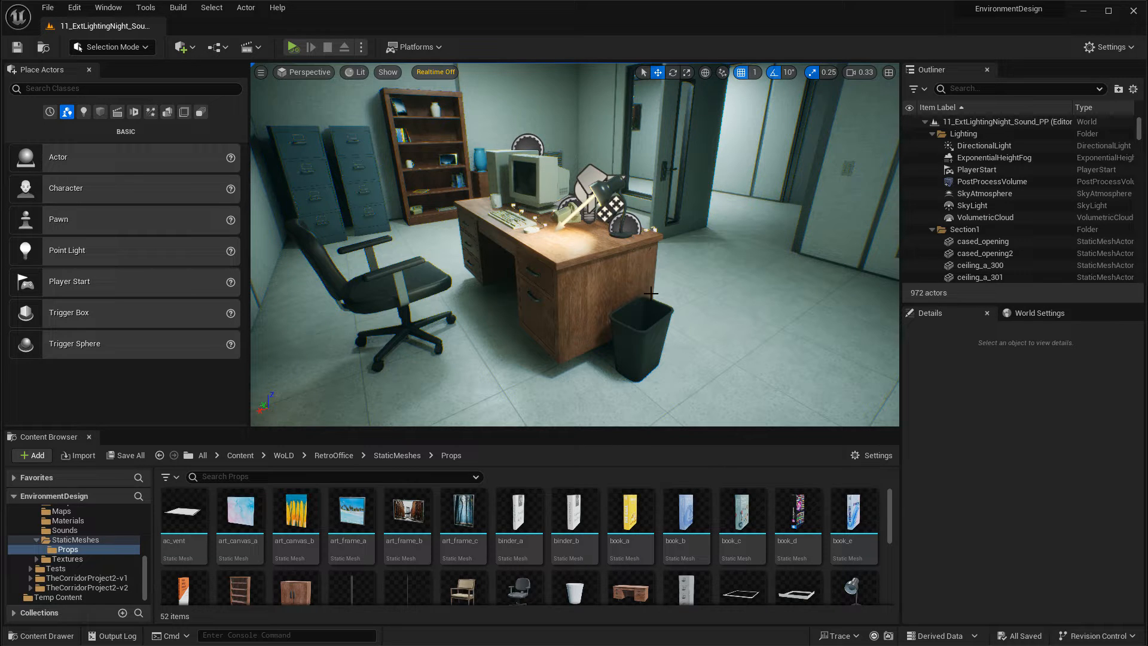
mouse_move(518, 511)
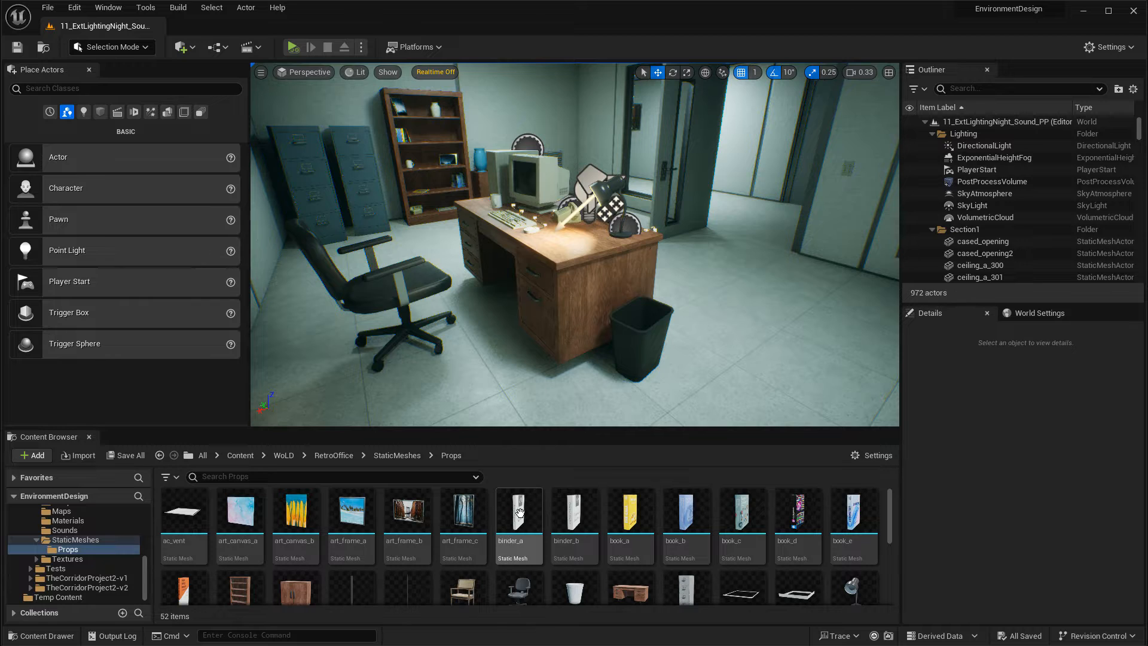
mouse_move(517, 521)
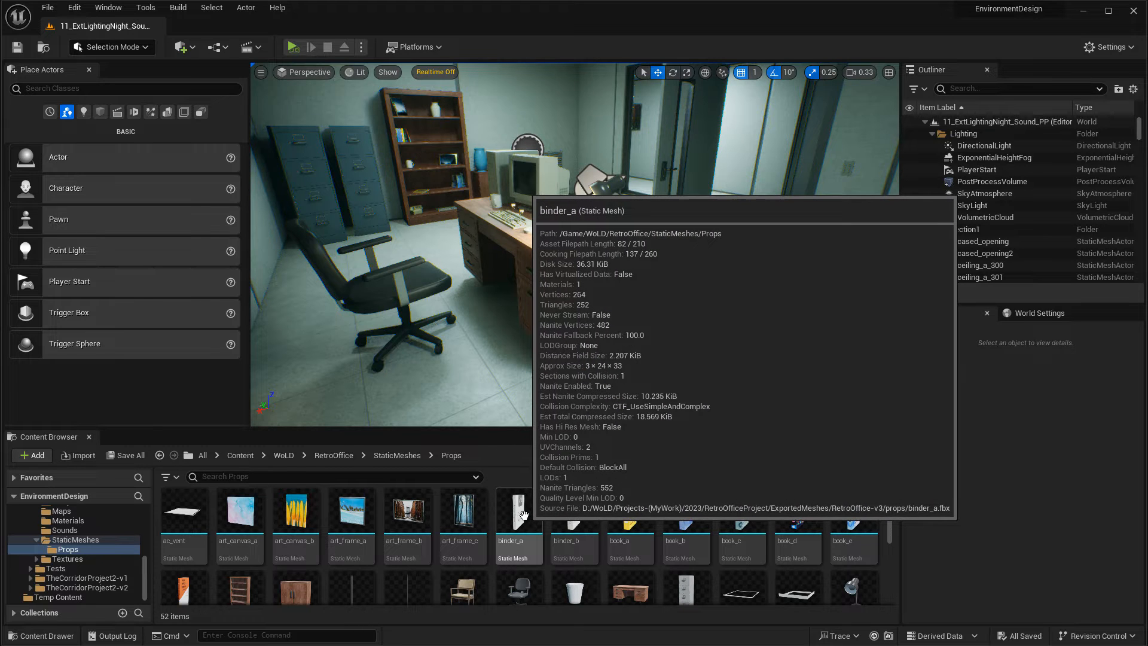
Step: Select binder_a as the first of the binder and book prop assets
left_click(518, 514)
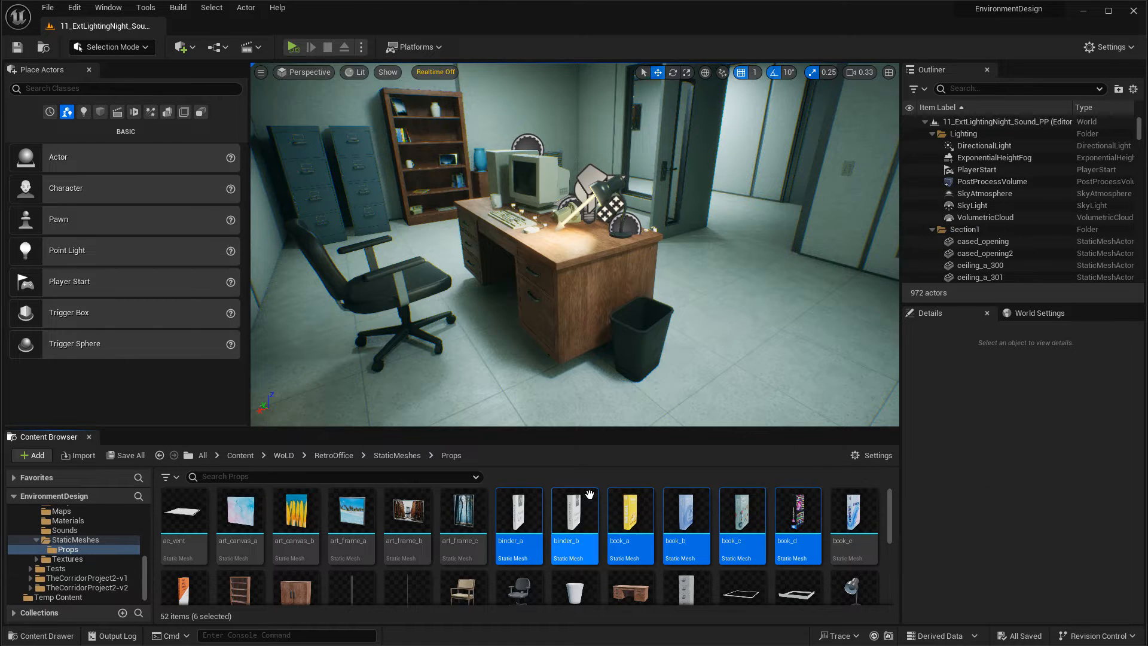
mouse_move(686, 514)
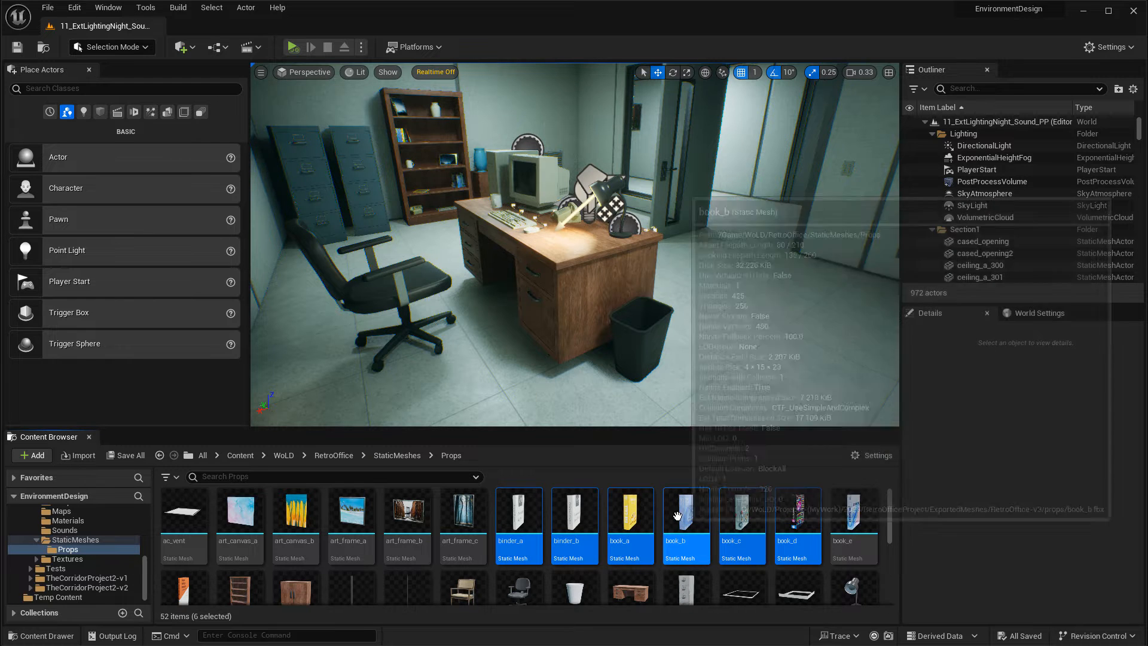
Step: Drop the six binders and books into the level and lift them into a loose stack above the desk
left_click_drag(685, 517, 560, 392)
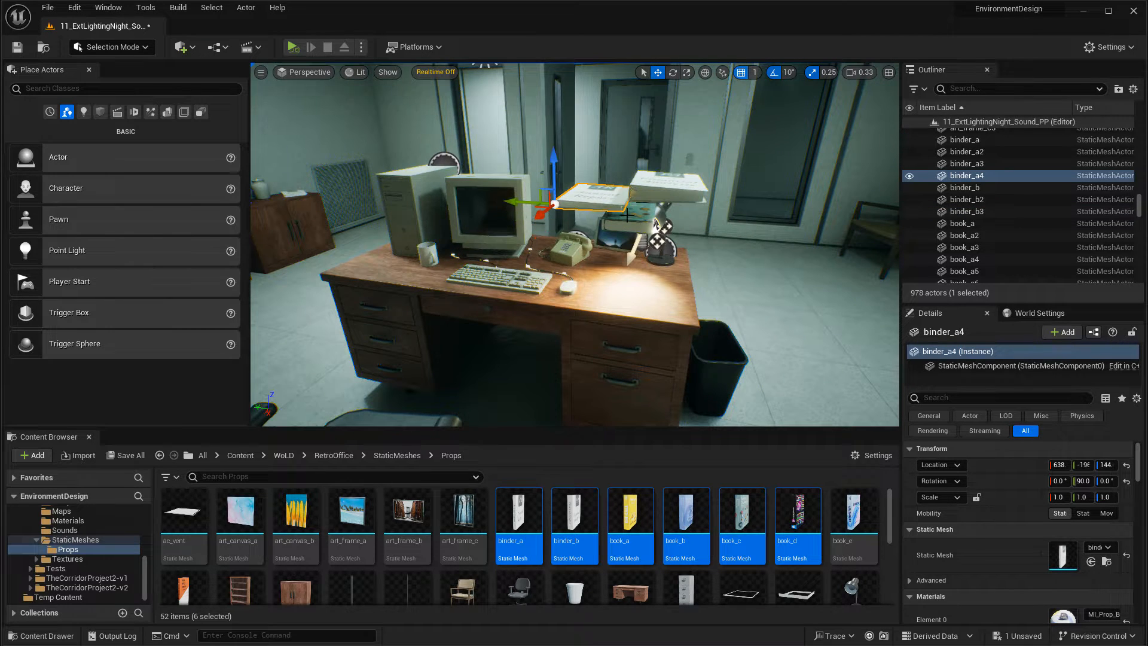
left_click(965, 211)
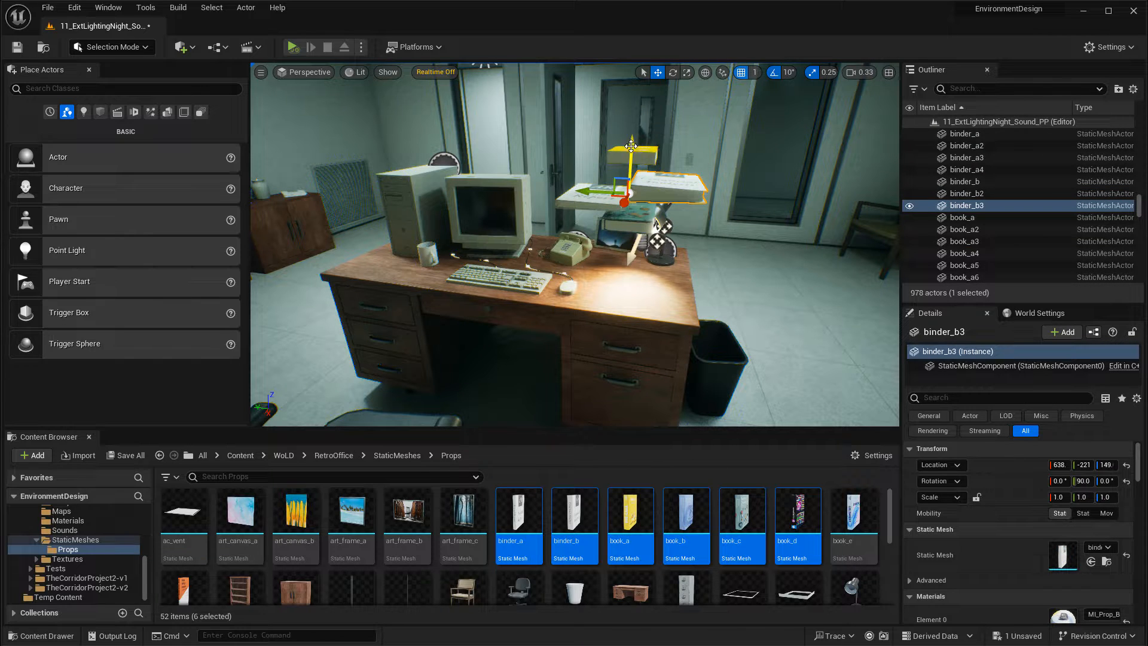
left_click(965, 211)
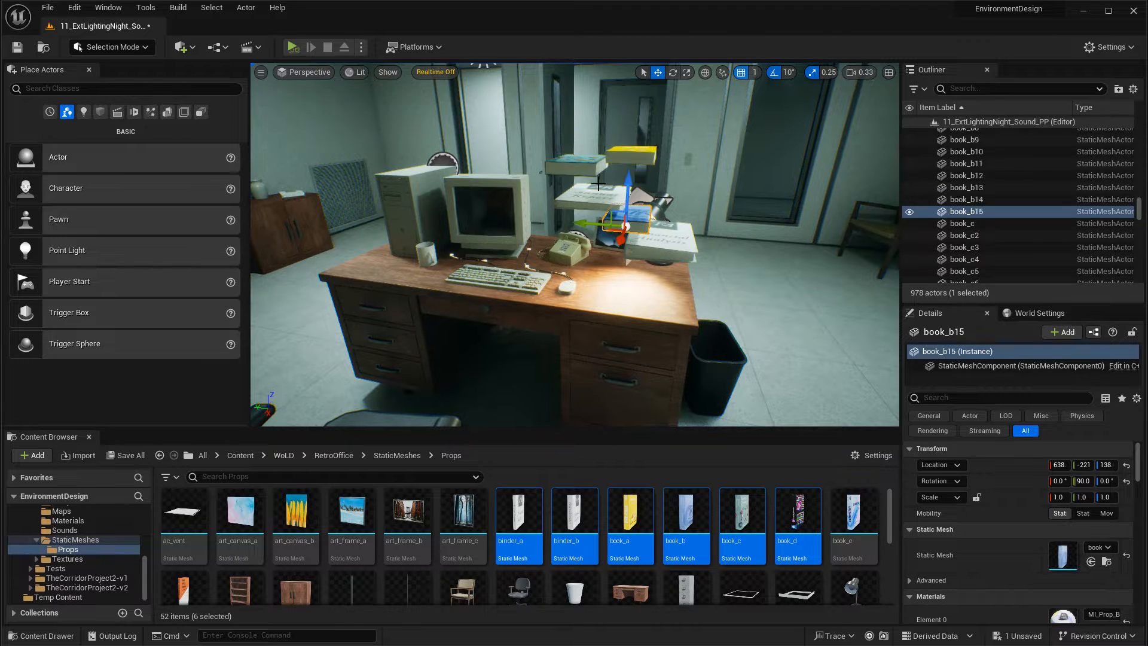
left_click_drag(626, 220, 648, 198)
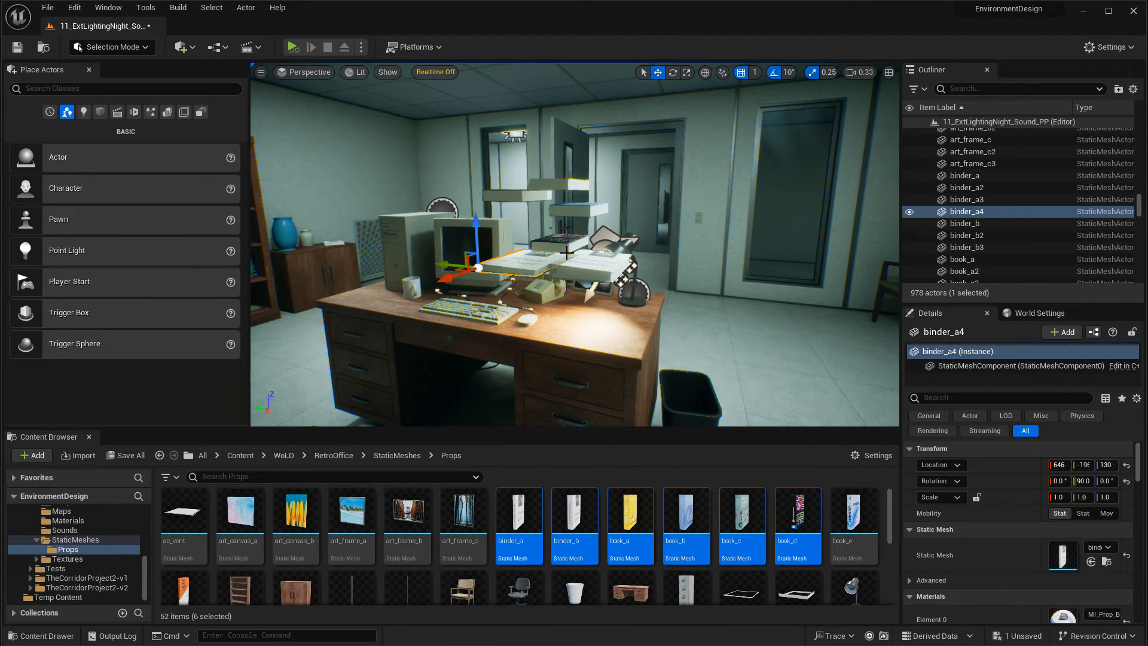
mouse_move(594, 263)
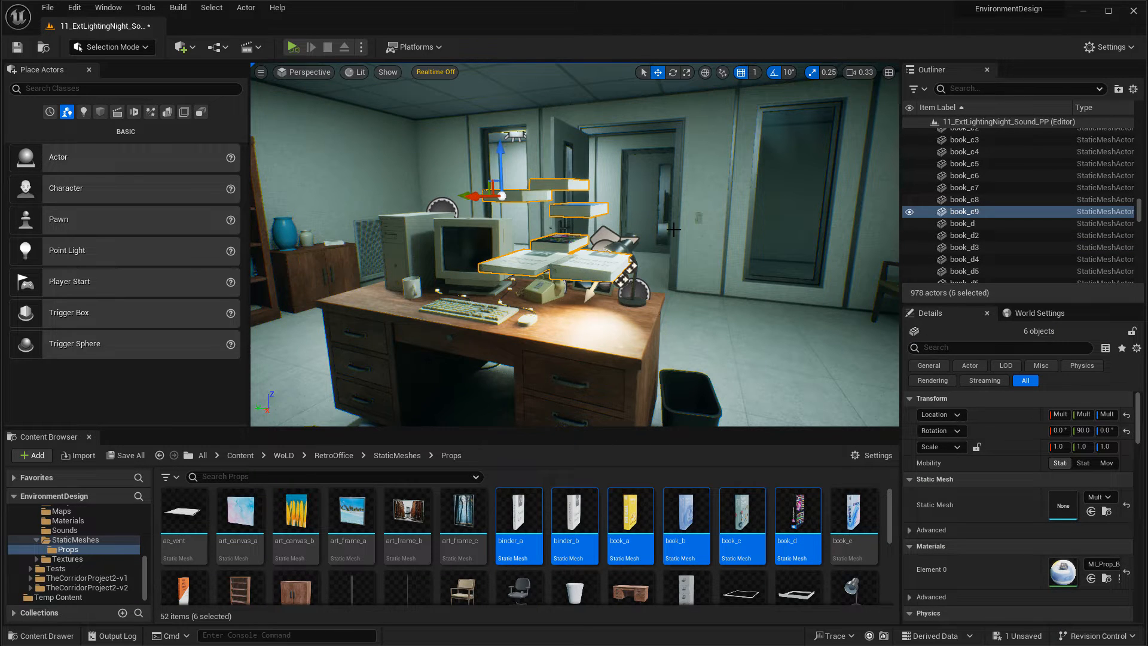
mouse_move(945, 313)
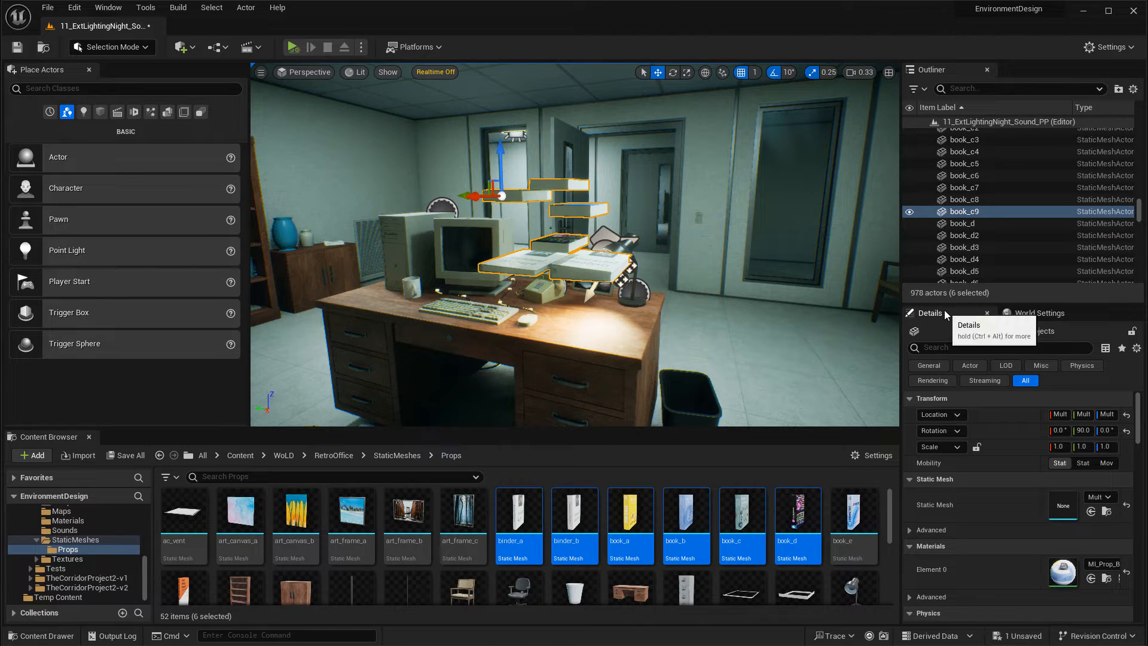
Step: Enable Simulate Physics on the six selected props, making them Movable
scroll("down", 3)
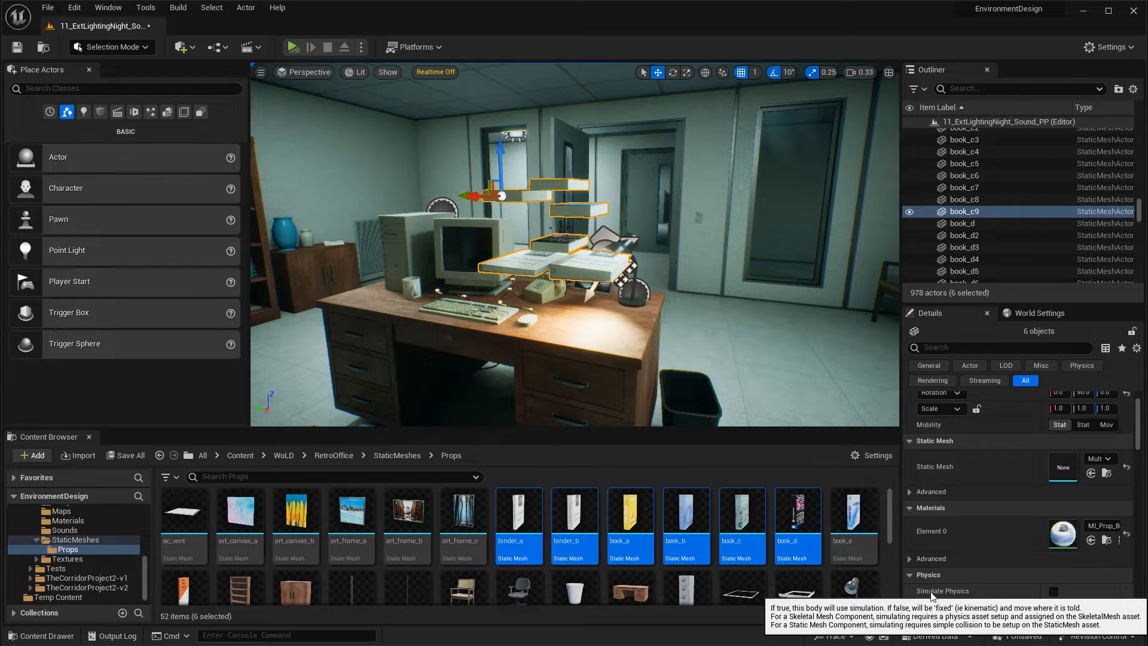
left_click(1039, 591)
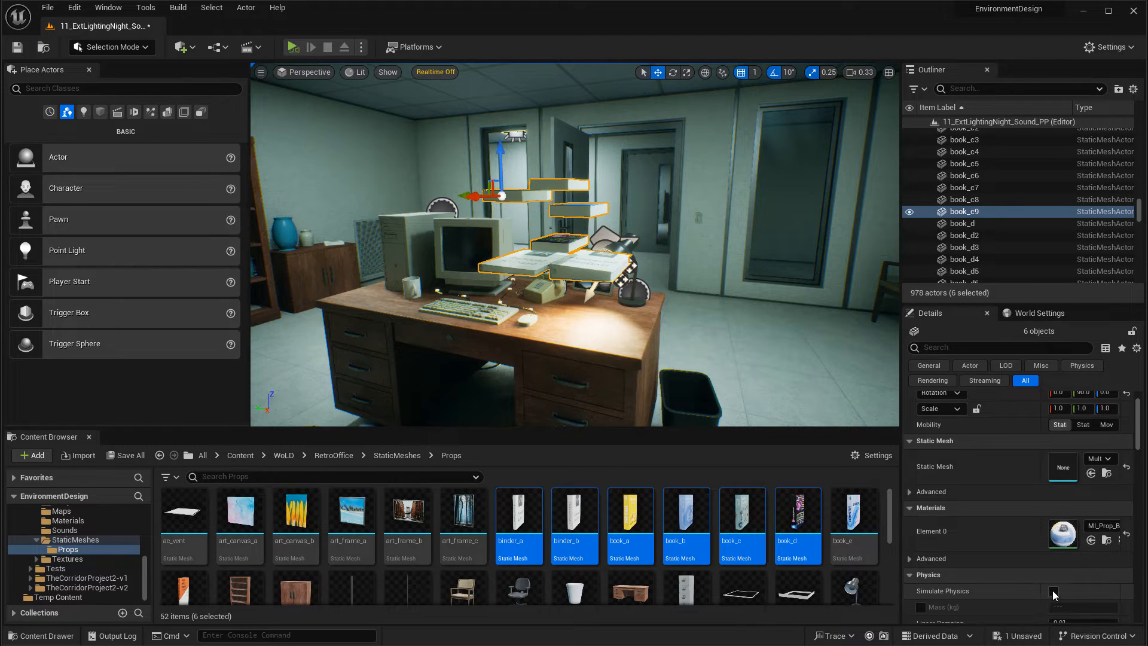
mouse_move(929, 424)
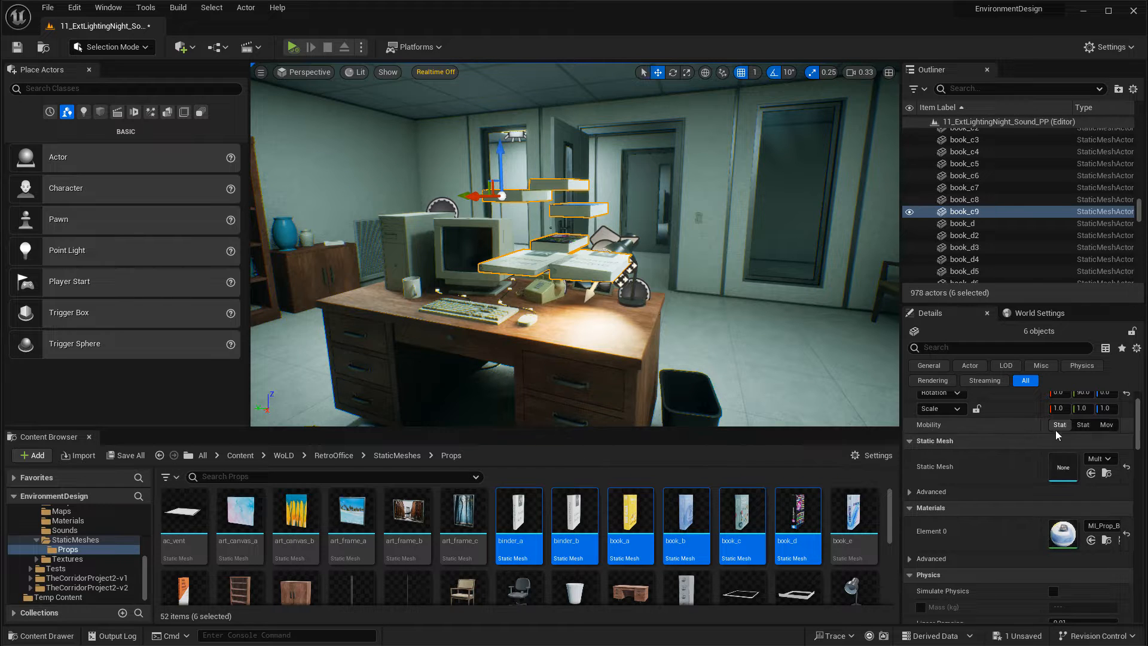
mouse_move(1107, 424)
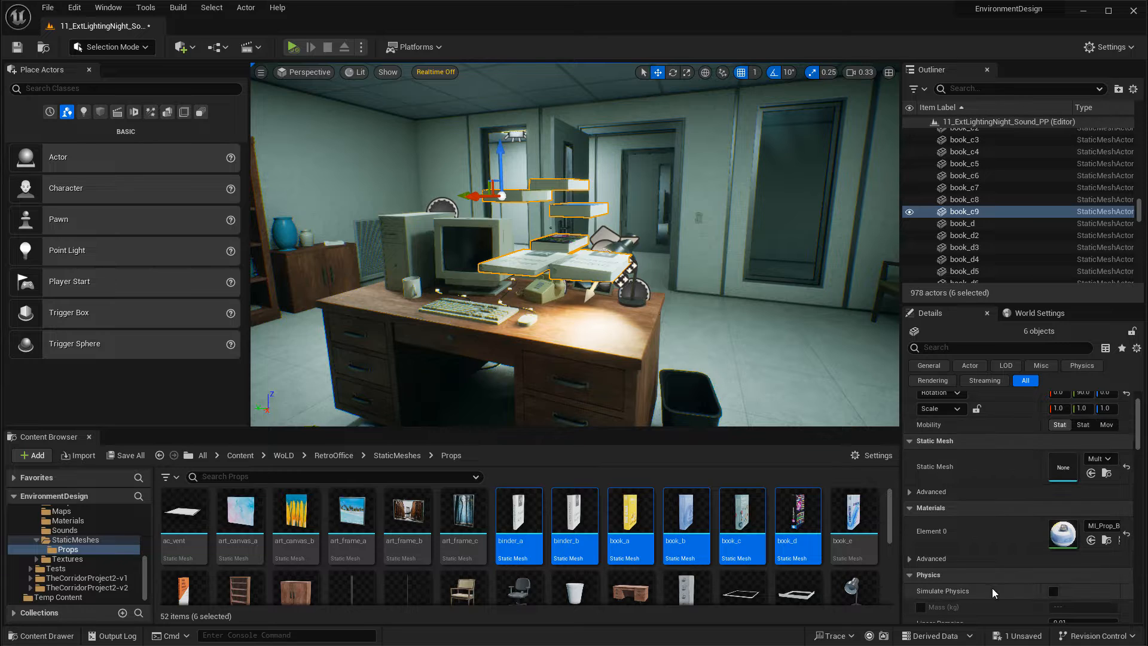
mouse_move(1053, 593)
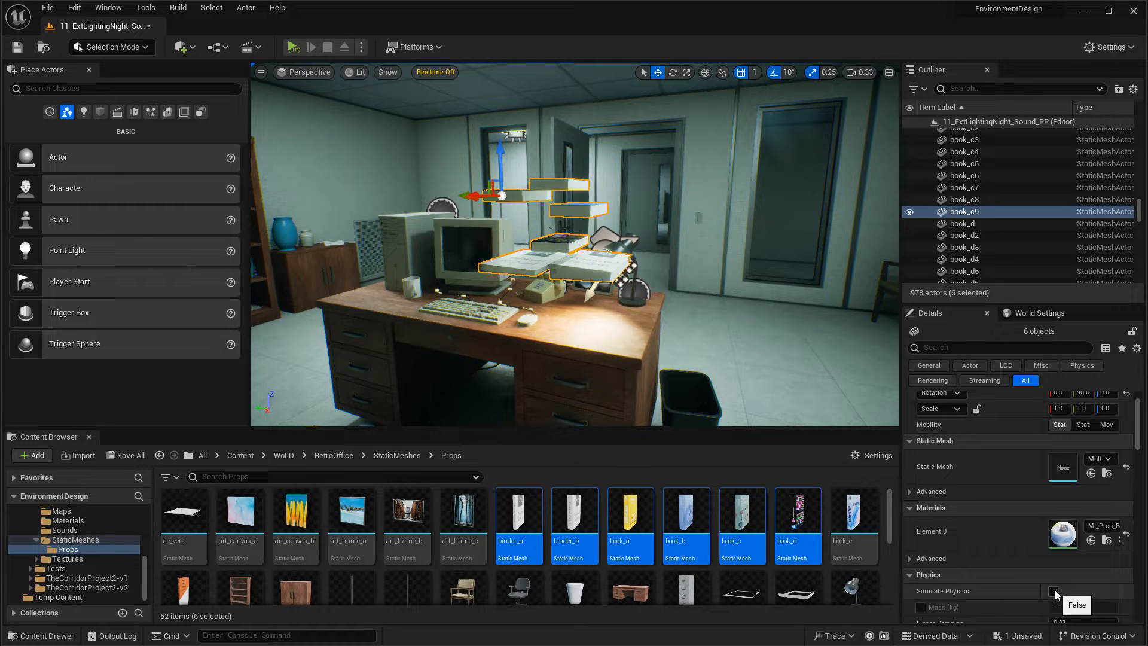
left_click(1054, 591)
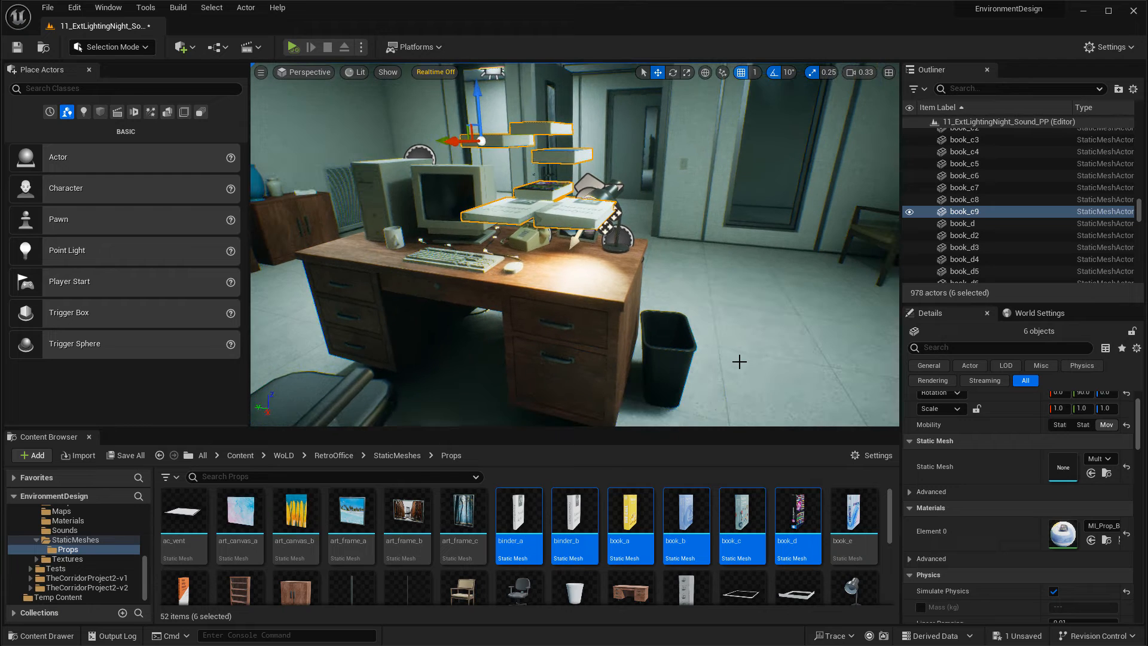
right_click(739, 361)
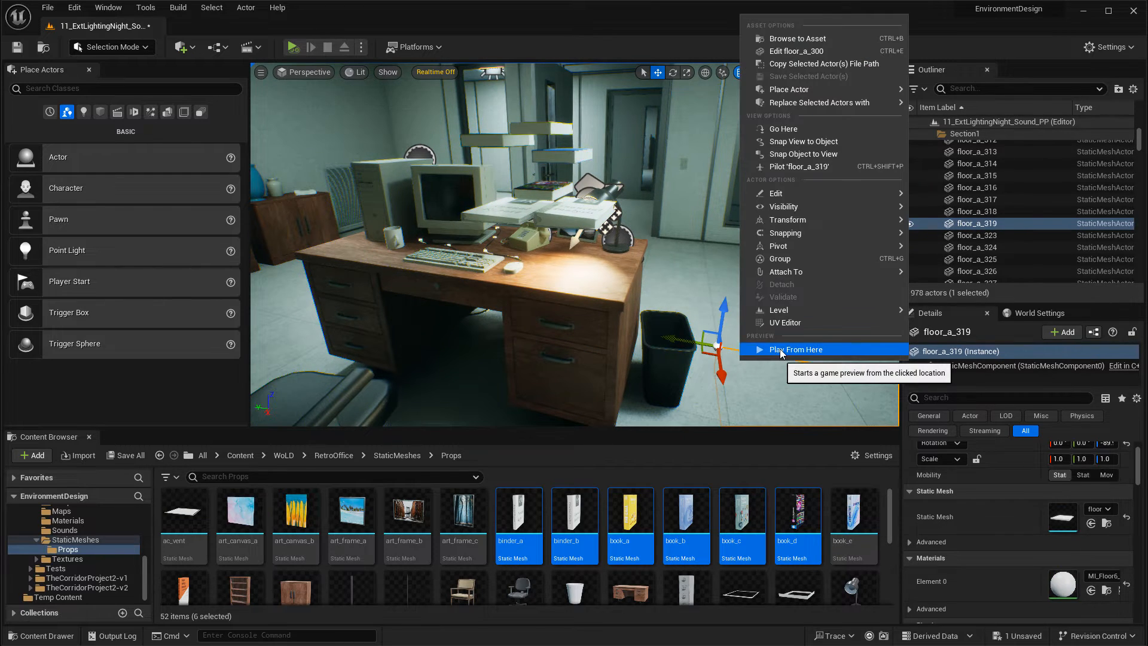
left_click(797, 350)
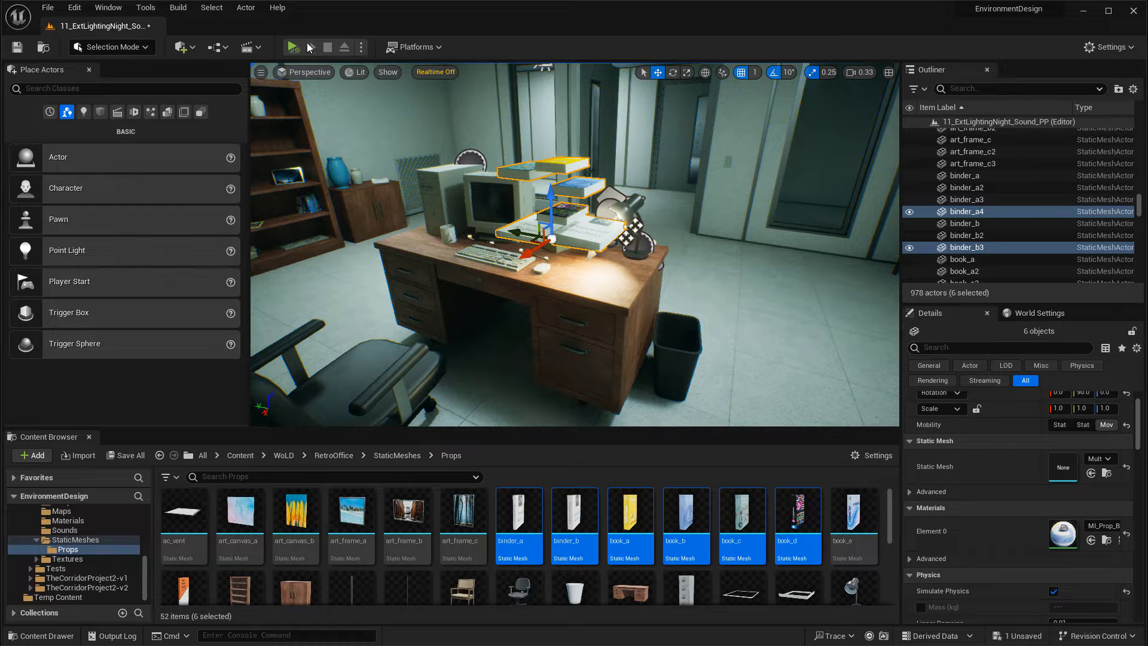
mouse_move(361, 47)
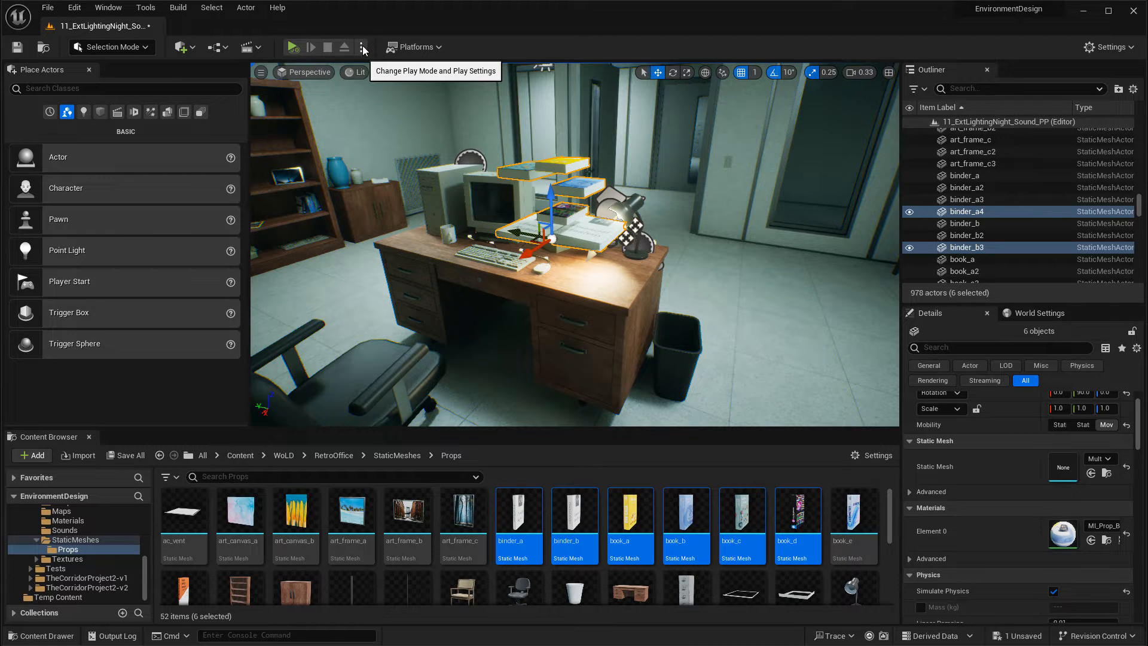
Step: Run a Simulate play session, keep the dropped props' positions with K, and stop it
left_click(363, 47)
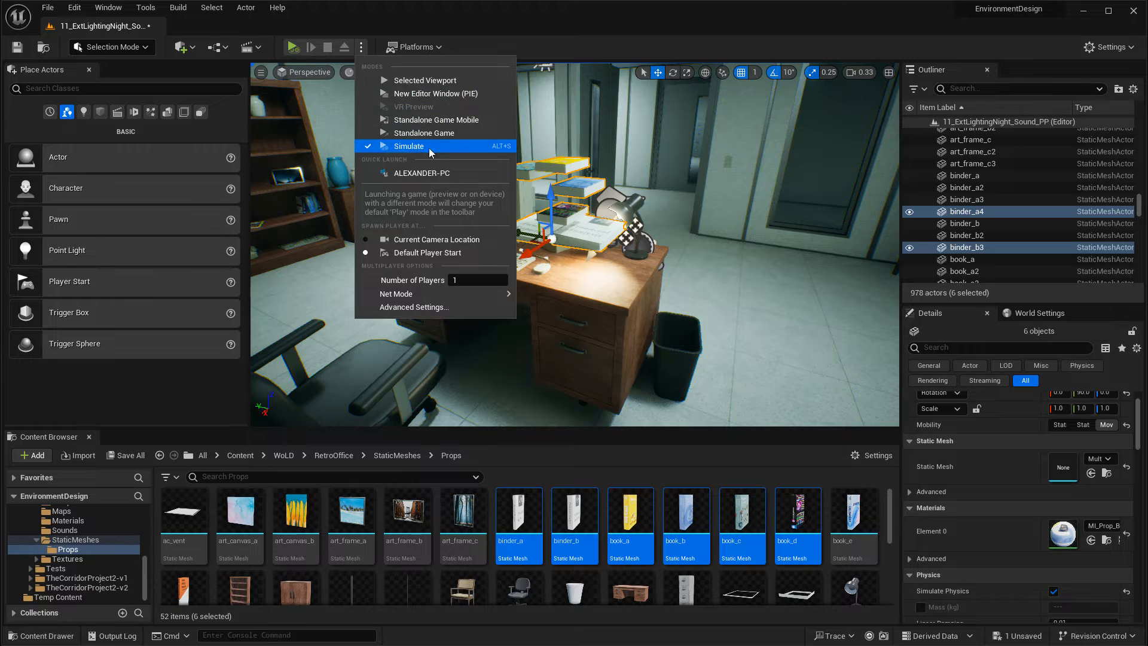
mouse_move(488, 146)
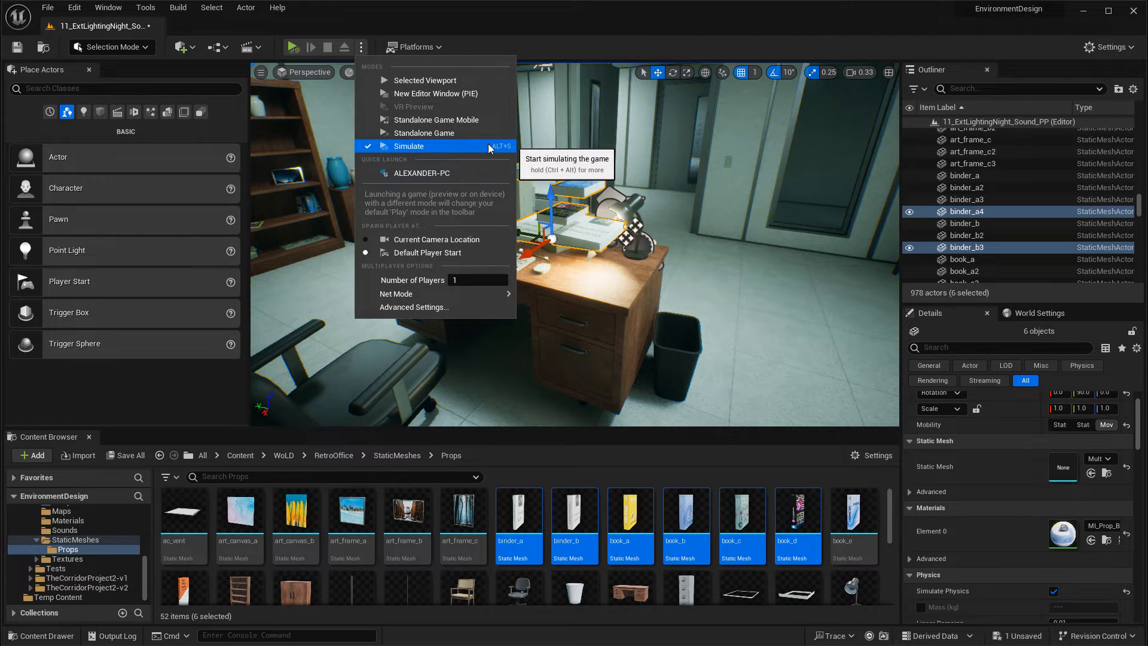
left_click(409, 146)
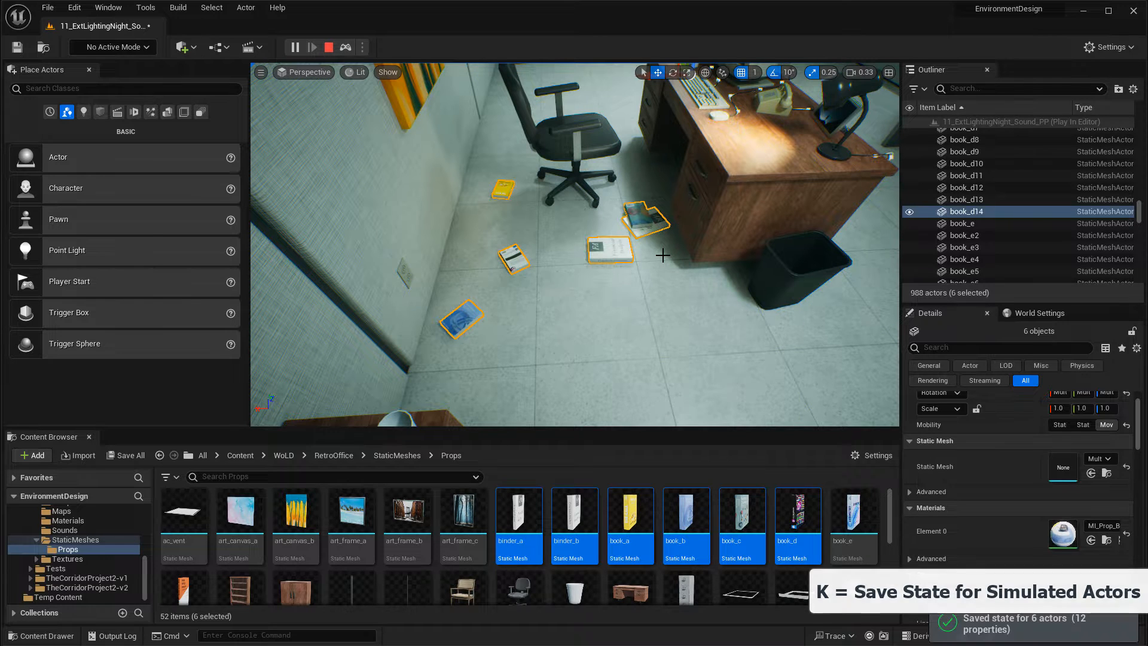
key("k")
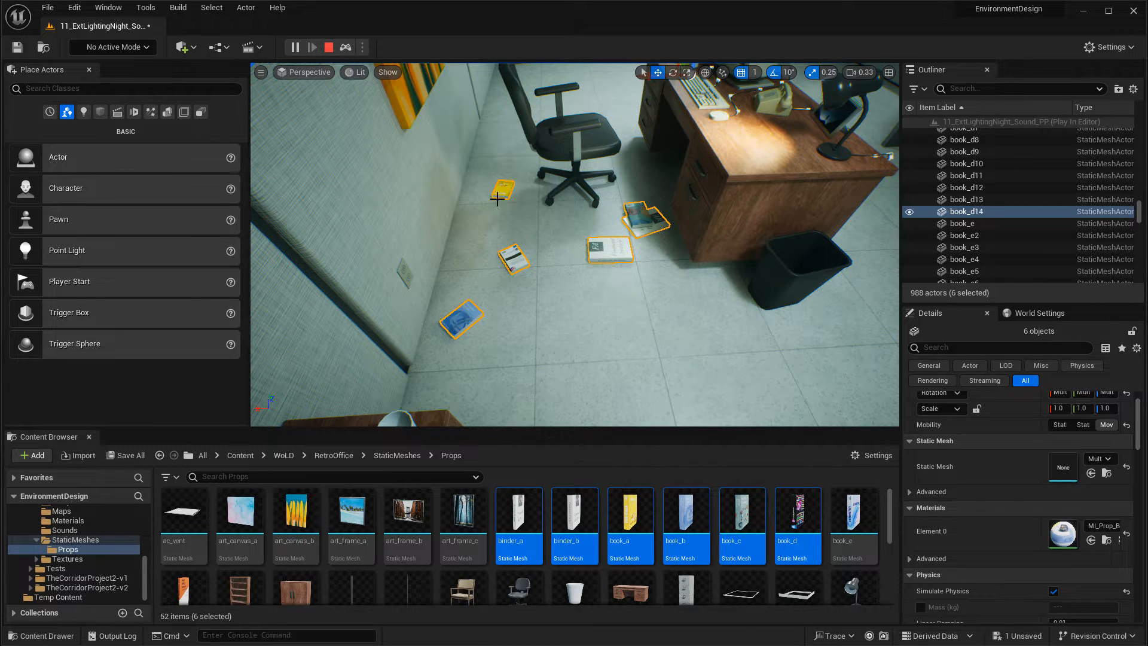
mouse_move(681, 285)
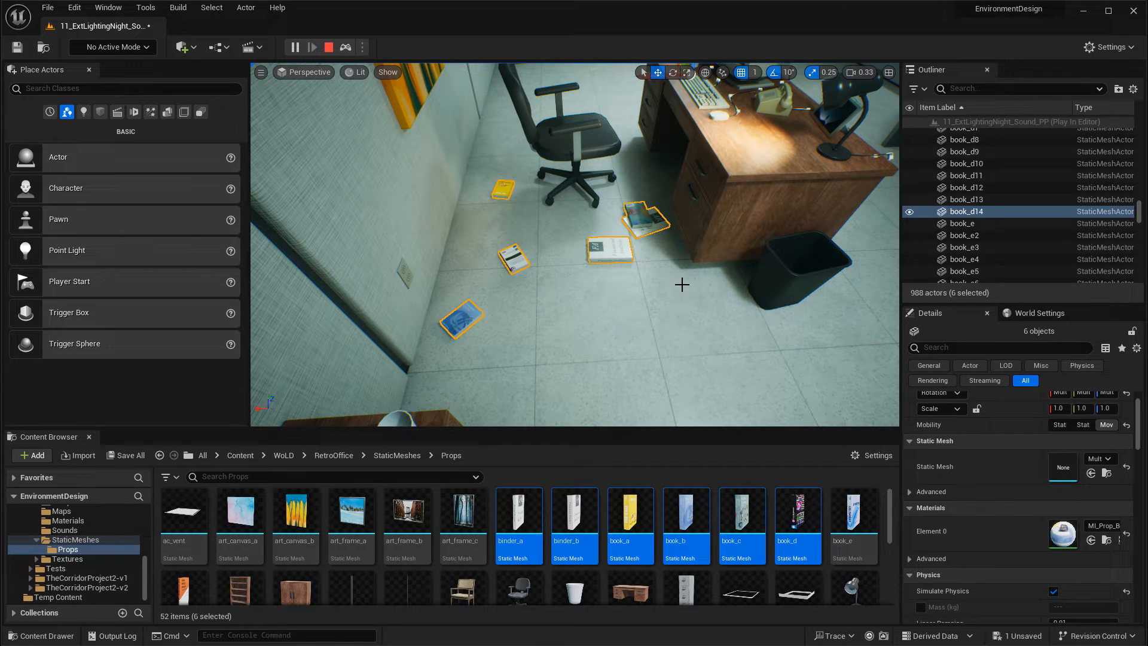
left_click(328, 47)
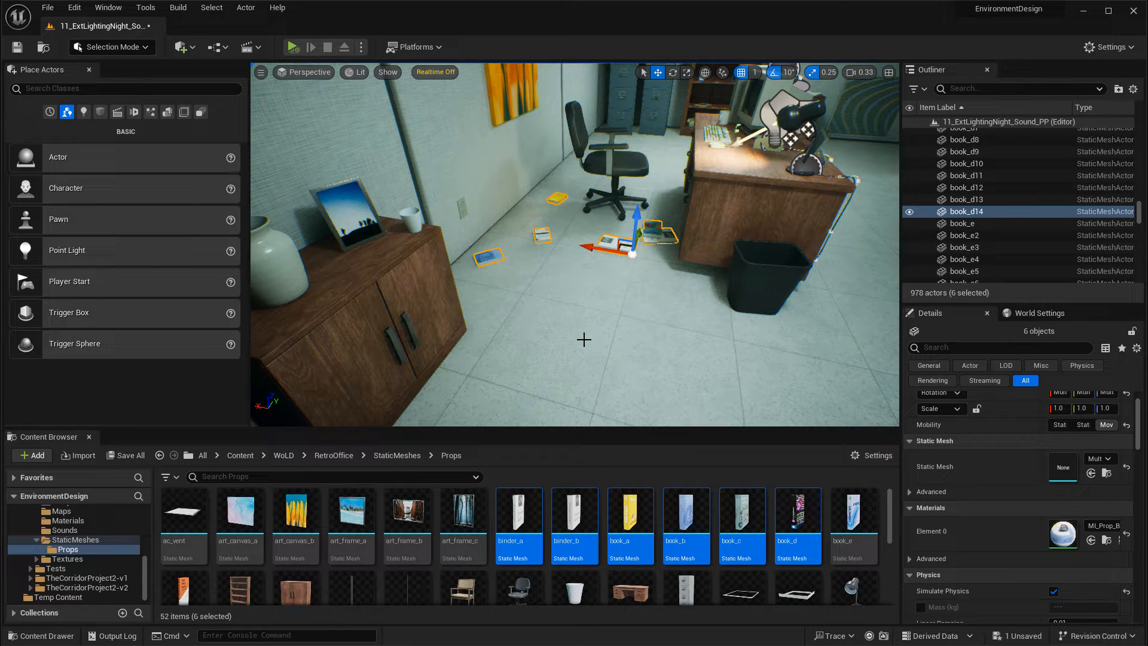
Step: Play From Here on the floor to confirm the books stay put, then return to the editor
right_click(584, 339)
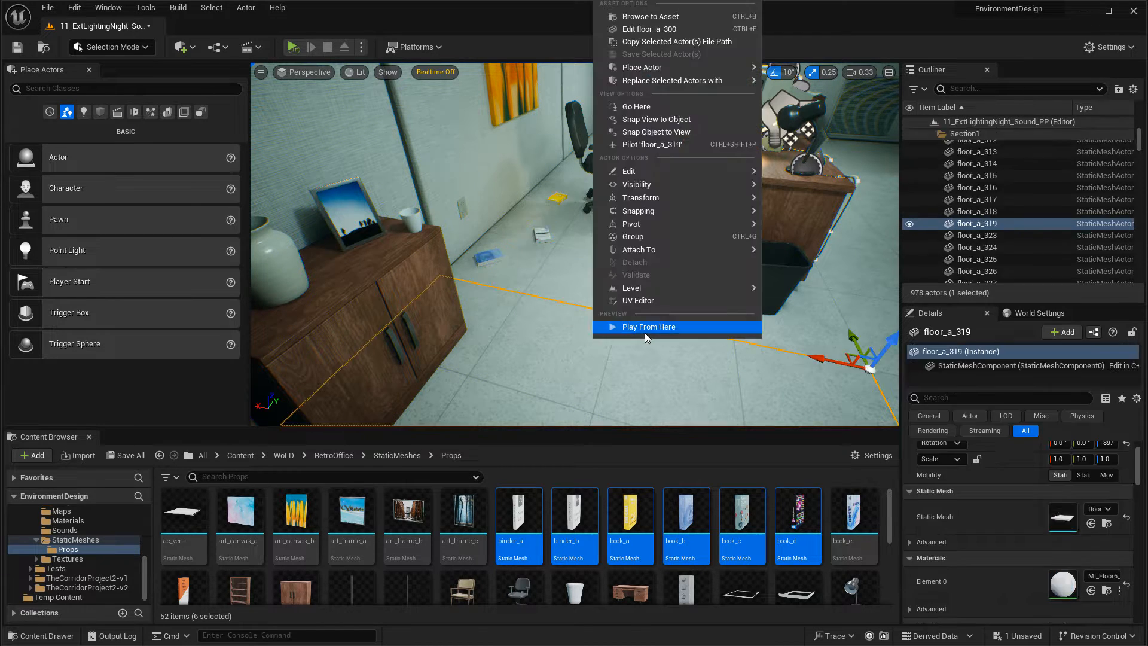
left_click(647, 326)
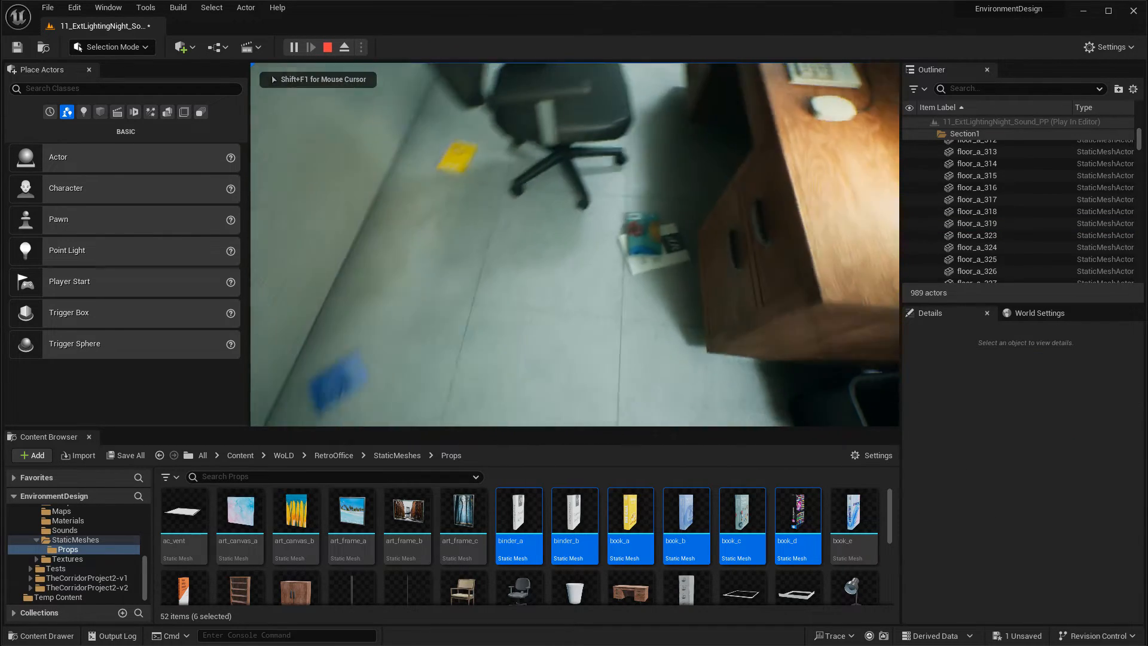
left_click(327, 46)
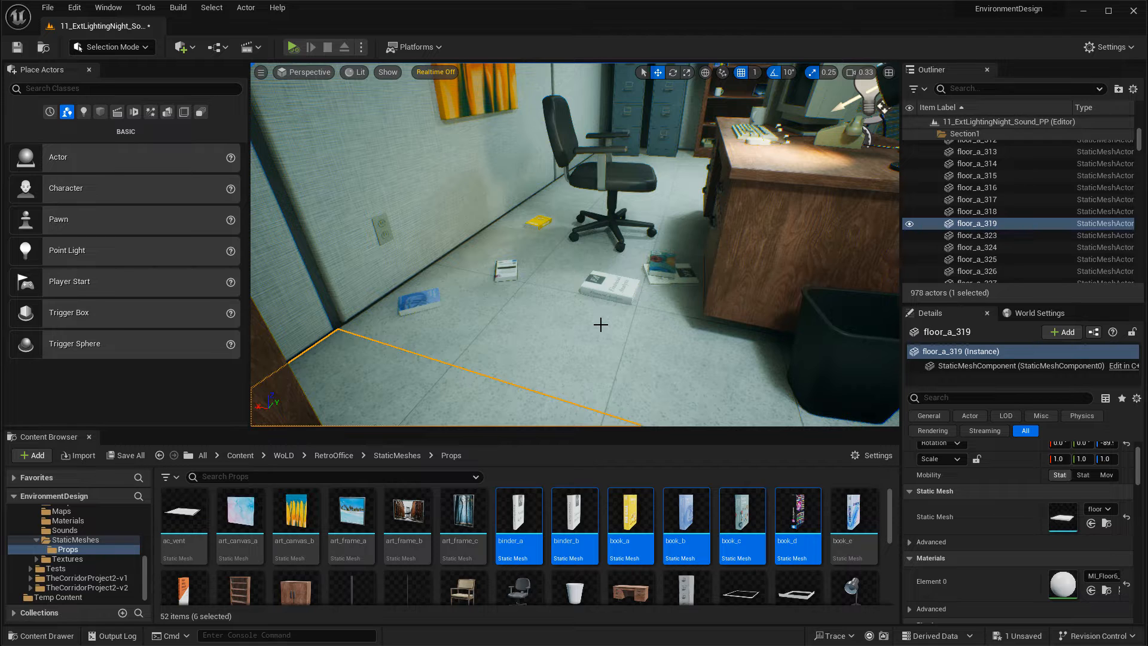
mouse_move(470, 295)
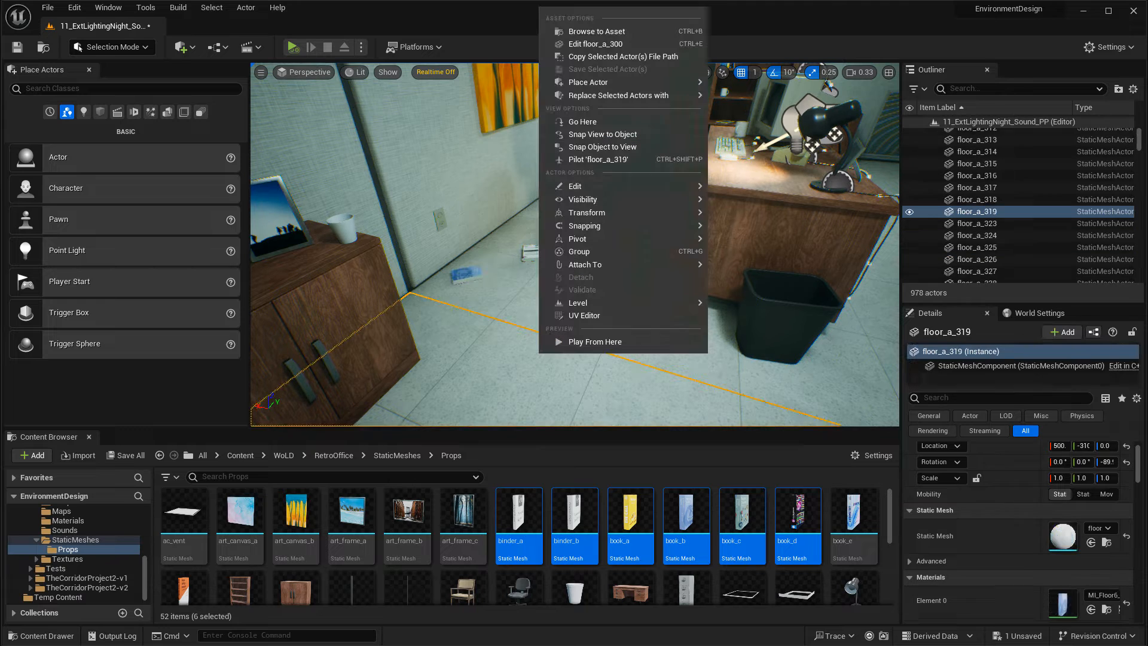
Step: Place a standing book_e Symmetry book on the floor near the doorway
left_click(292, 47)
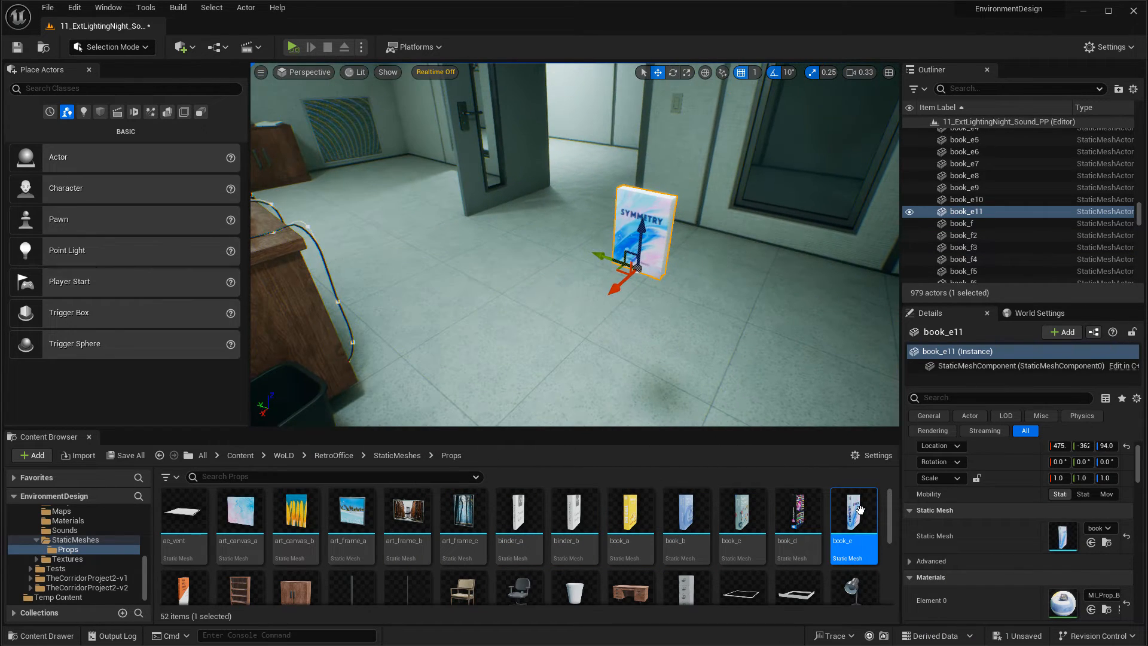
Step: Open book_e in the Static Mesh Editor and show its collision view
double_click(853, 511)
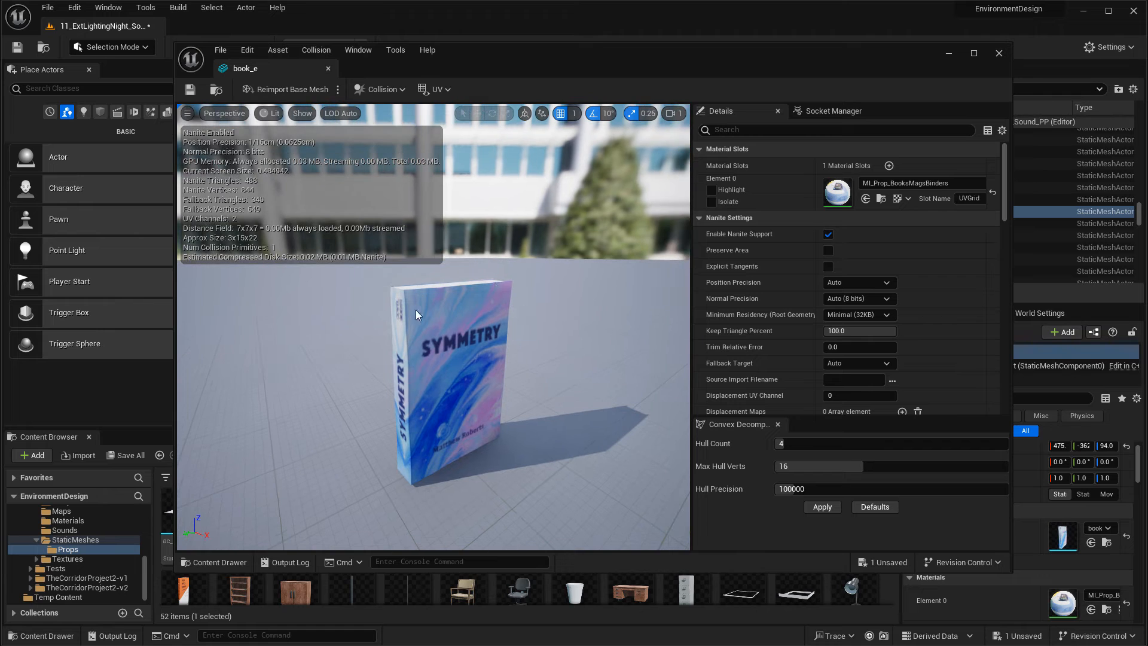
left_click(301, 114)
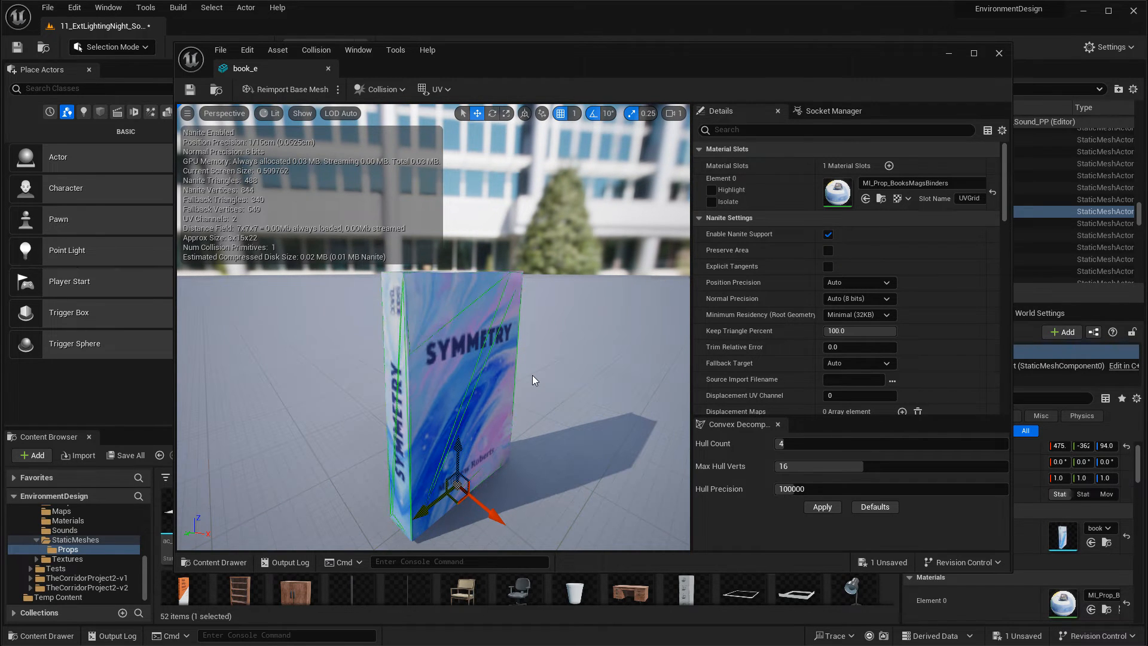
mouse_move(496, 337)
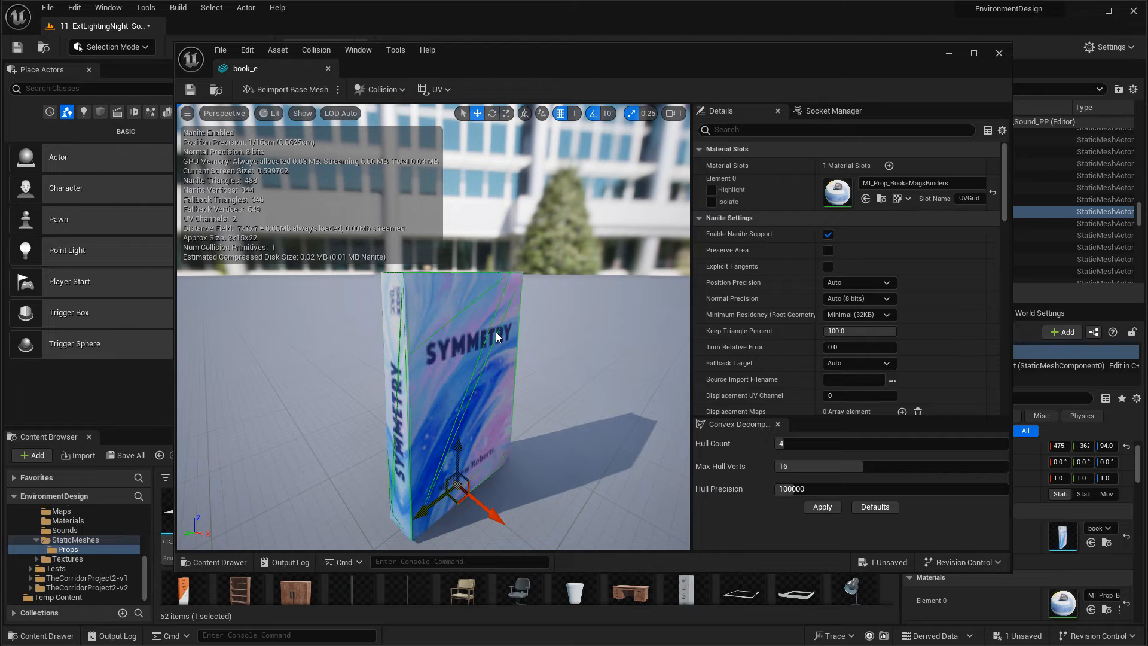
mouse_move(381, 89)
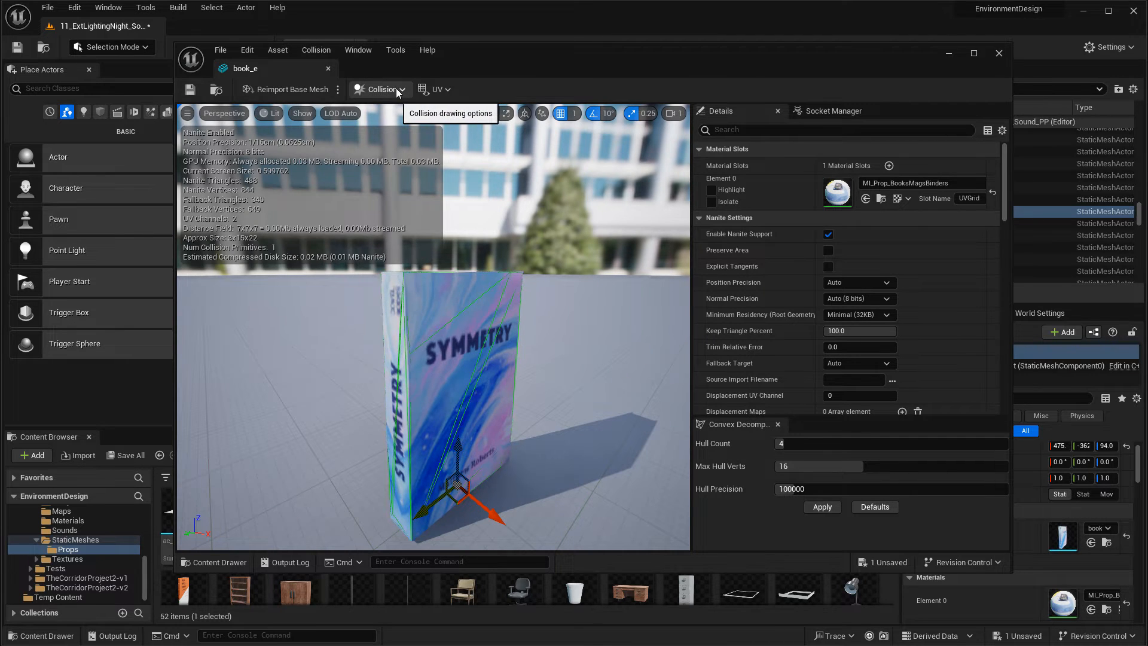
Step: Show the Collision menu with simplified and auto convex collision choices for book_e
left_click(380, 89)
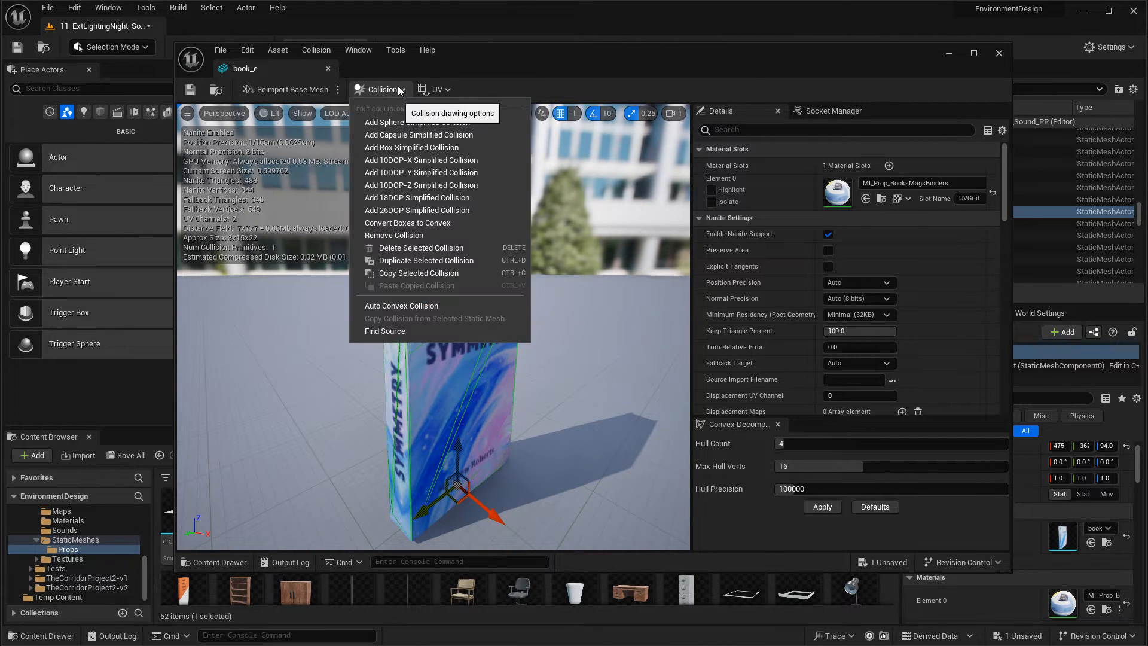
mouse_move(402, 184)
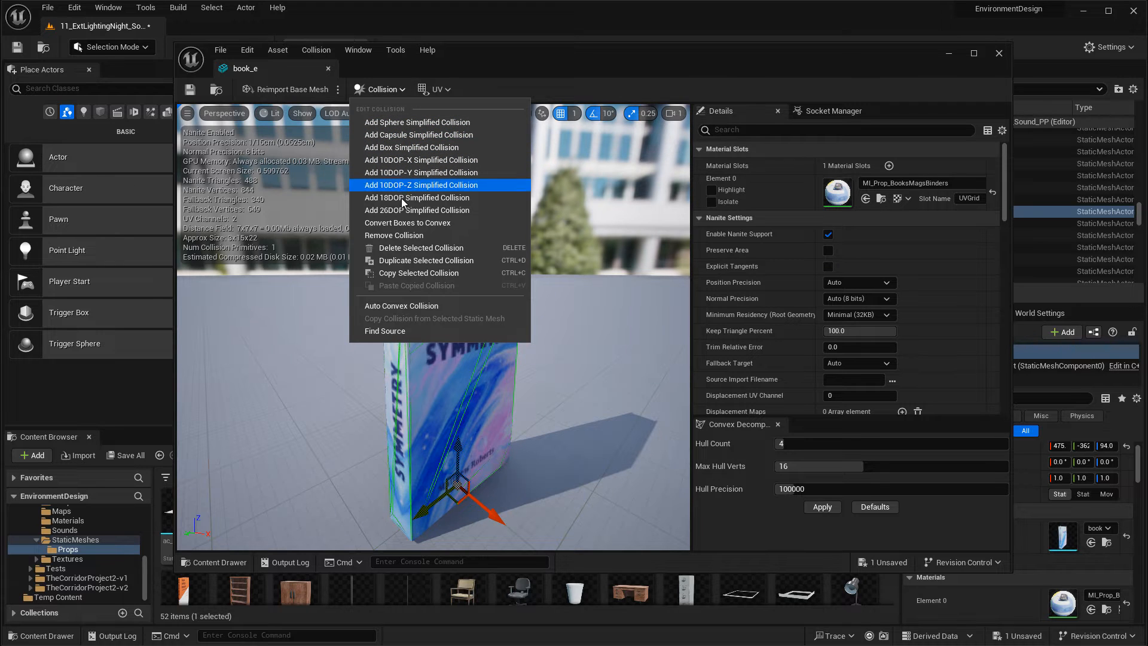
mouse_move(397, 319)
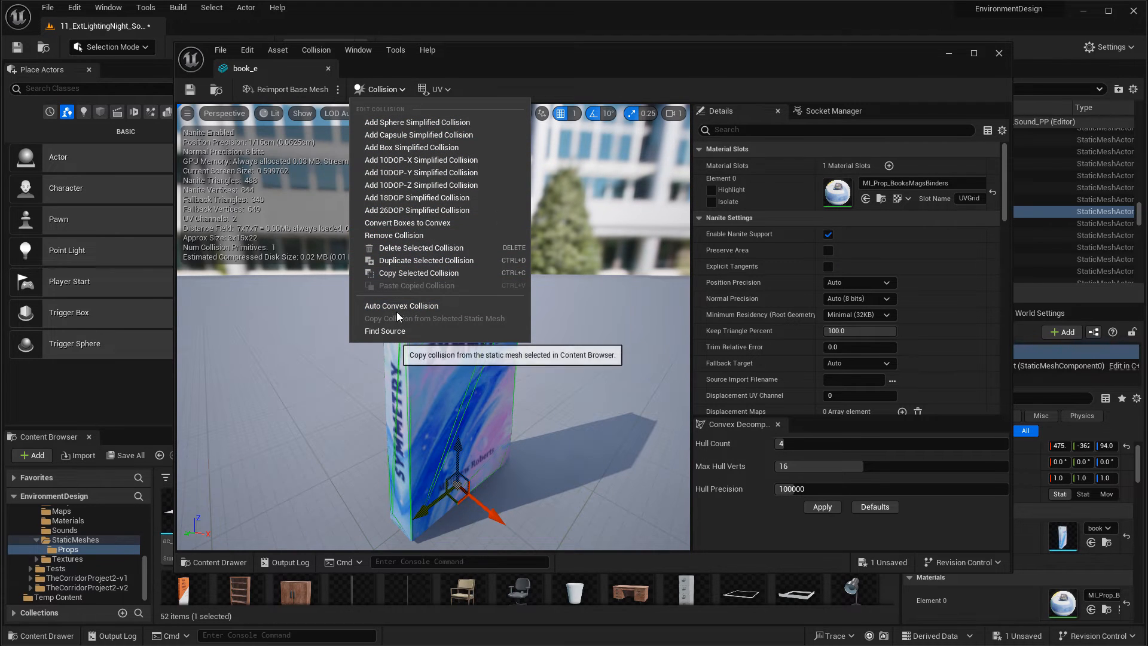
mouse_move(402, 305)
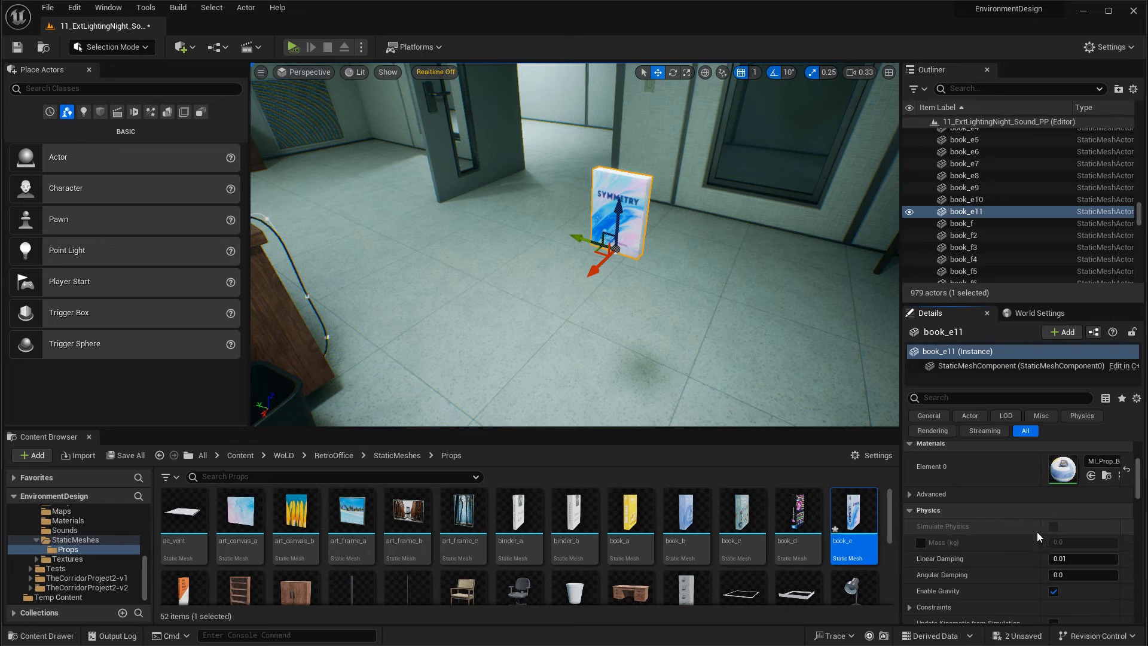
mouse_move(1052, 526)
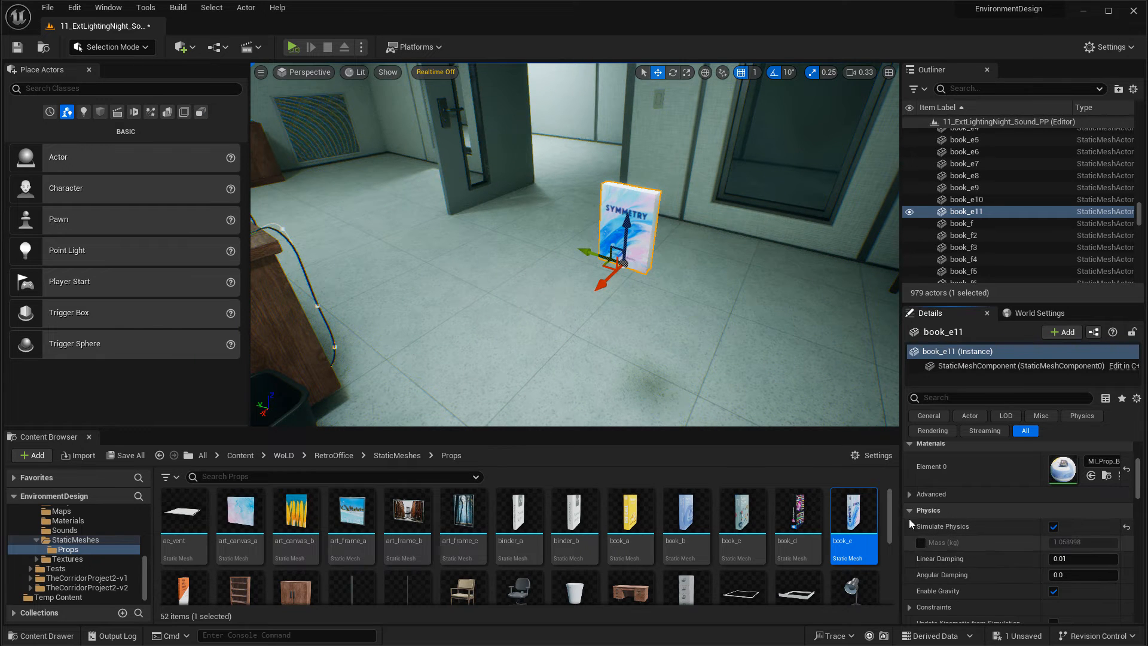
Step: Simulate the level so the physics-enabled Symmetry book topples flat onto the floor
left_click(292, 47)
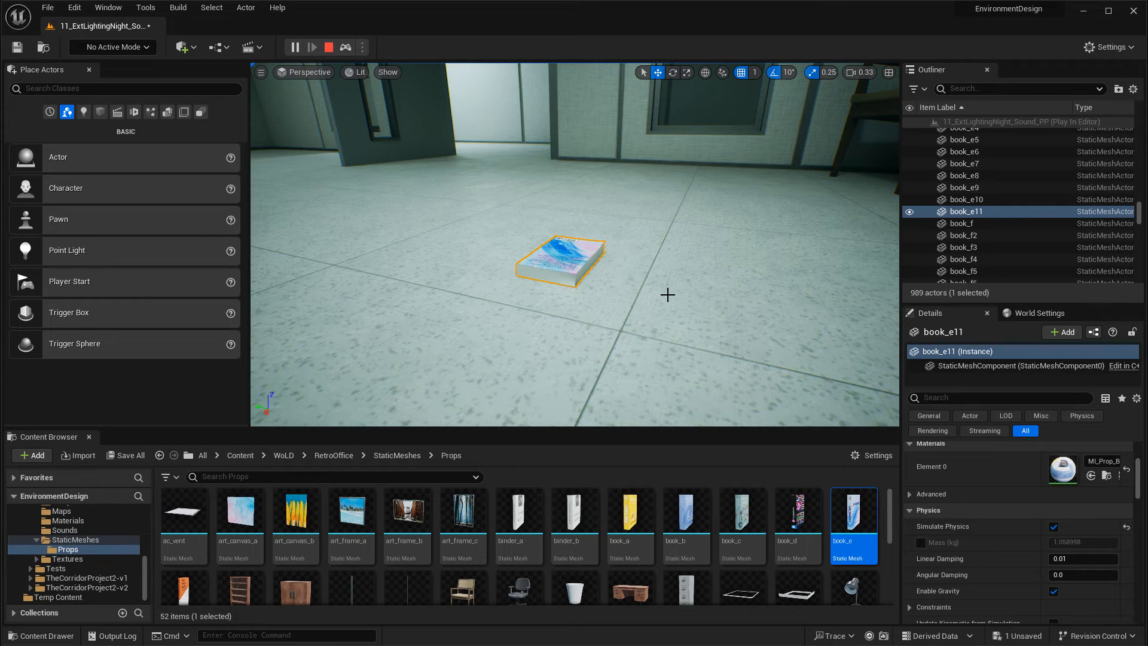
left_click(292, 47)
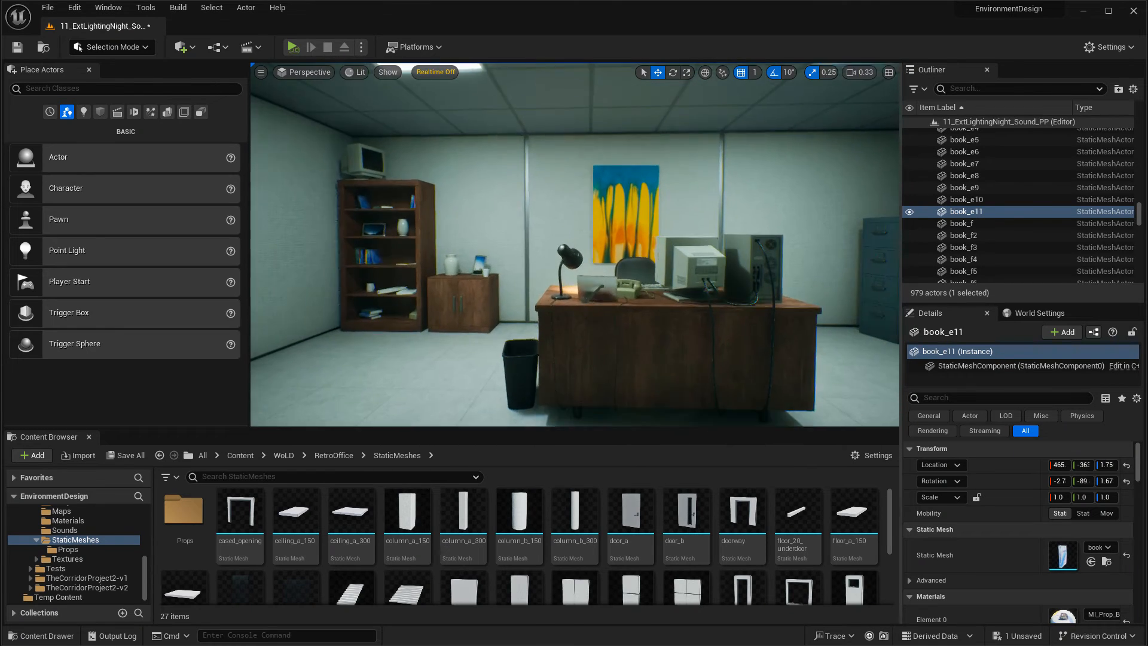
Step: Return the Content Browser from StaticMeshes to the Props folder
scroll("down", 3)
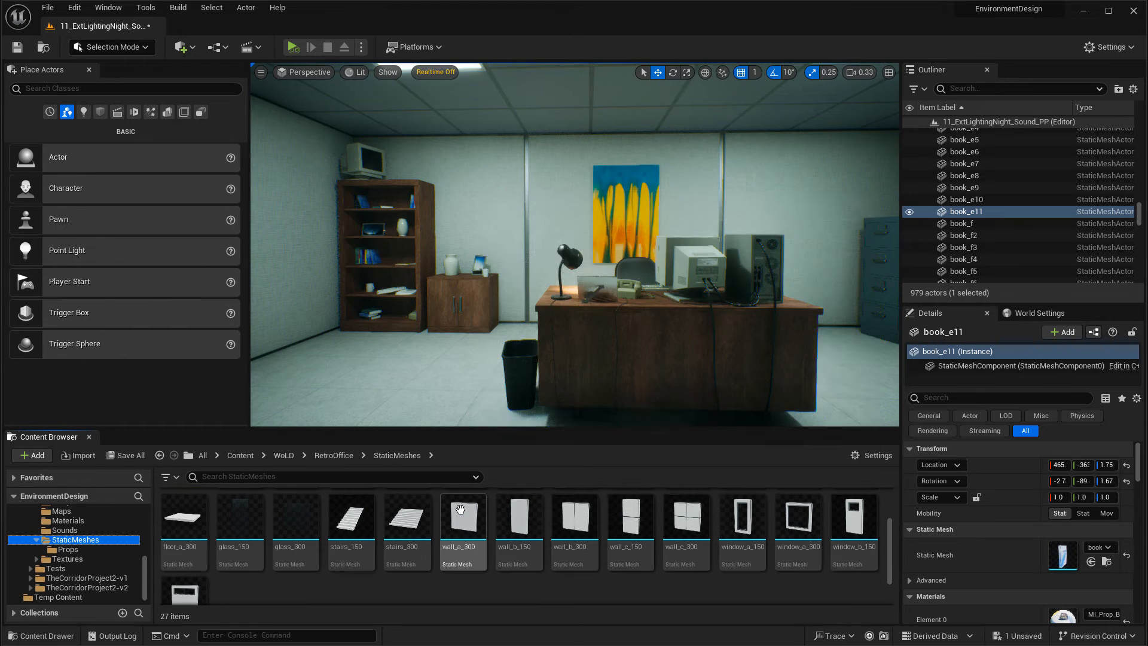
left_click(74, 549)
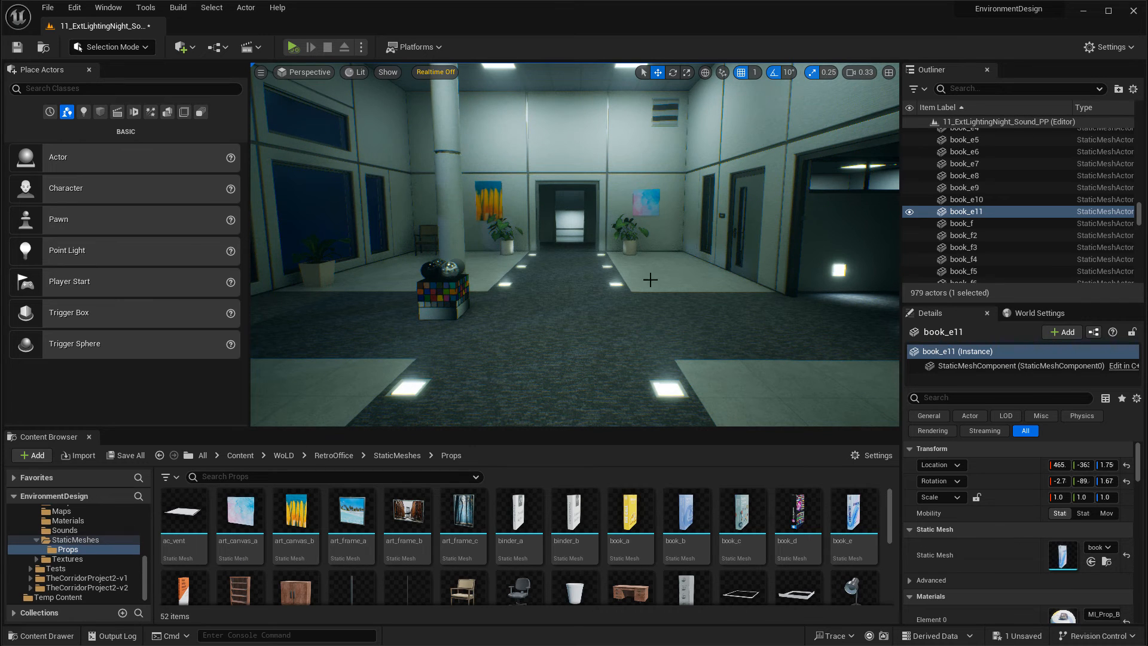
mouse_move(67, 530)
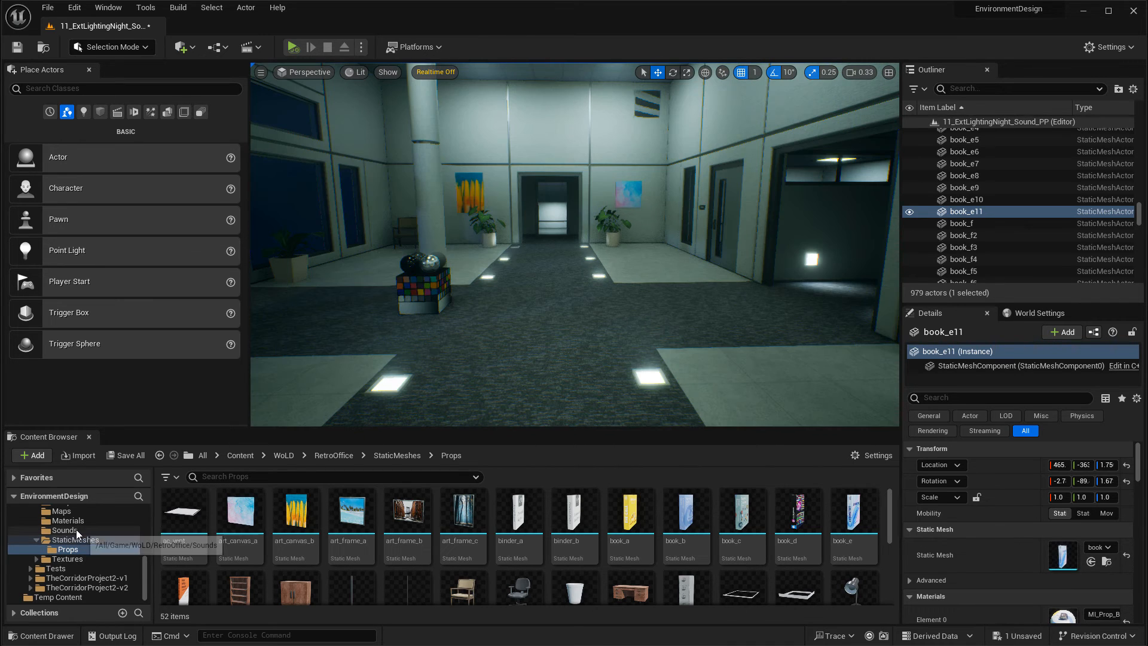